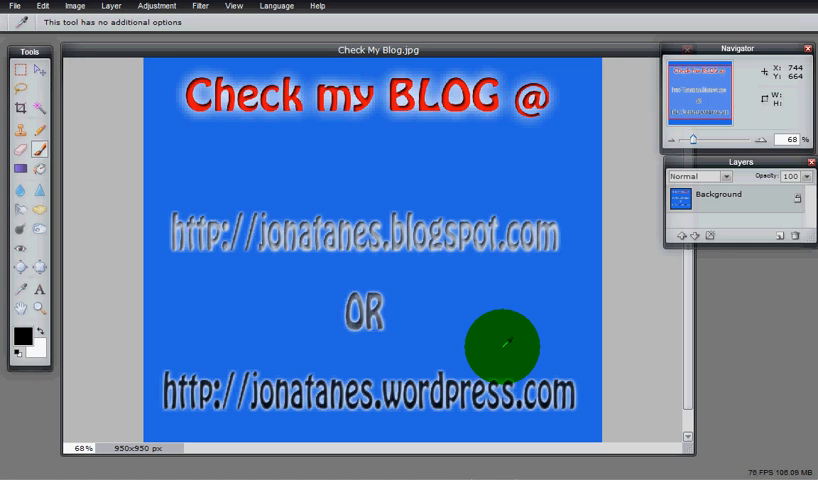
Step: Paint red brush strokes on the canvas, then choose a softer round brush shape for further strokes
drag(502, 344, 216, 292)
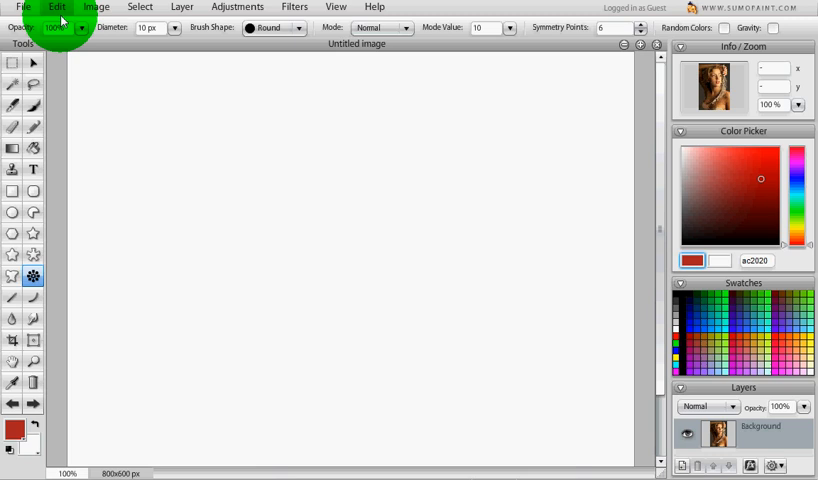
click(88, 92)
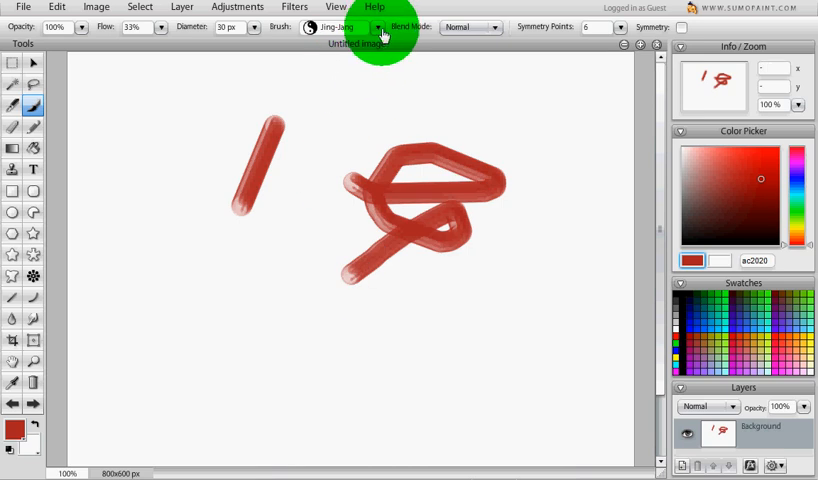
click(378, 28)
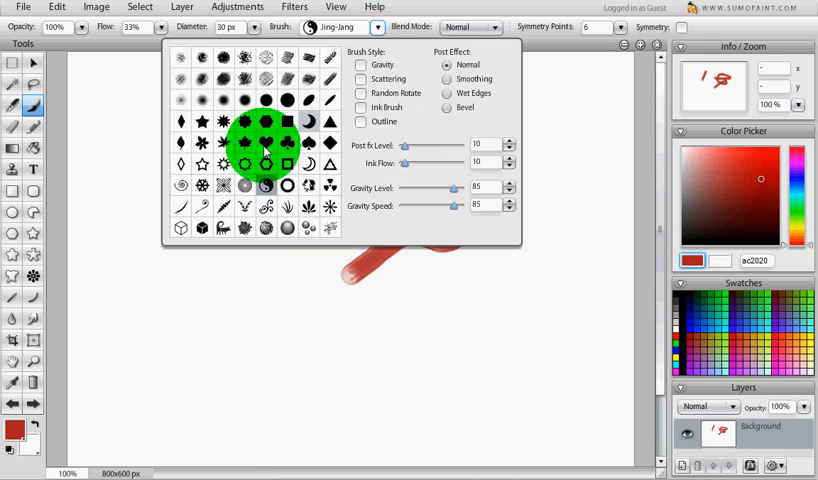
click(286, 228)
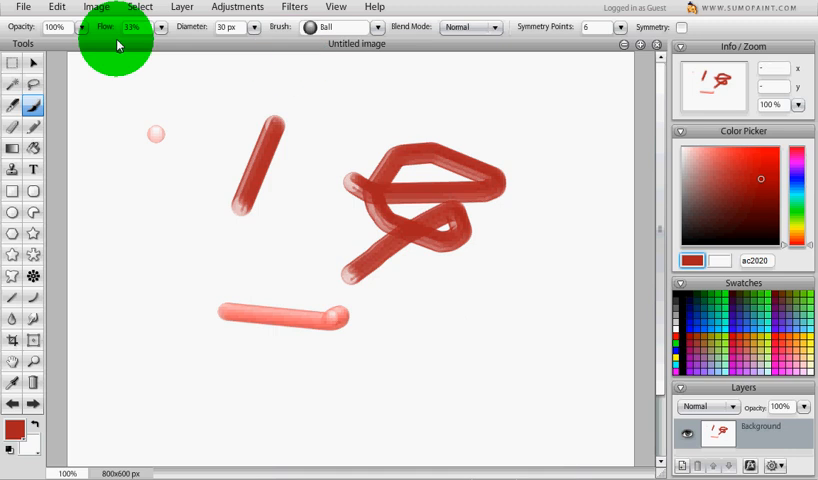
Step: Load the woman's portrait photo from its pasted web address as a new image
click(22, 8)
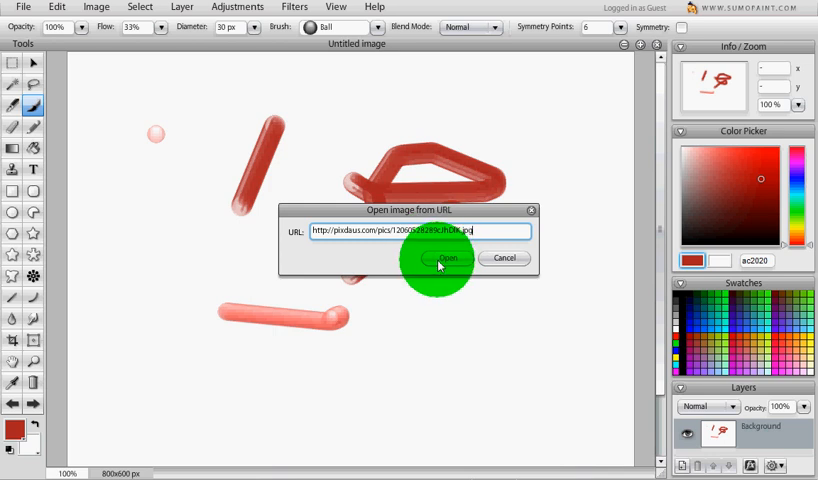
click(448, 258)
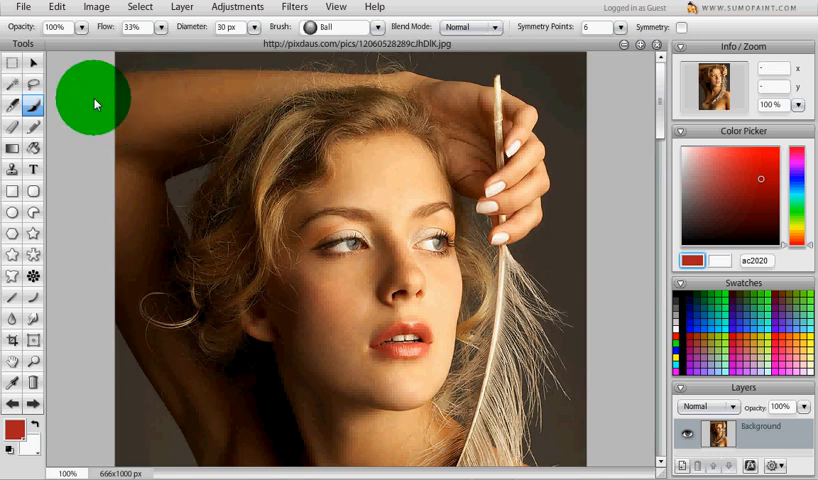
Step: Preview the Blur filter on the portrait, then cancel so the photo stays sharp
click(292, 8)
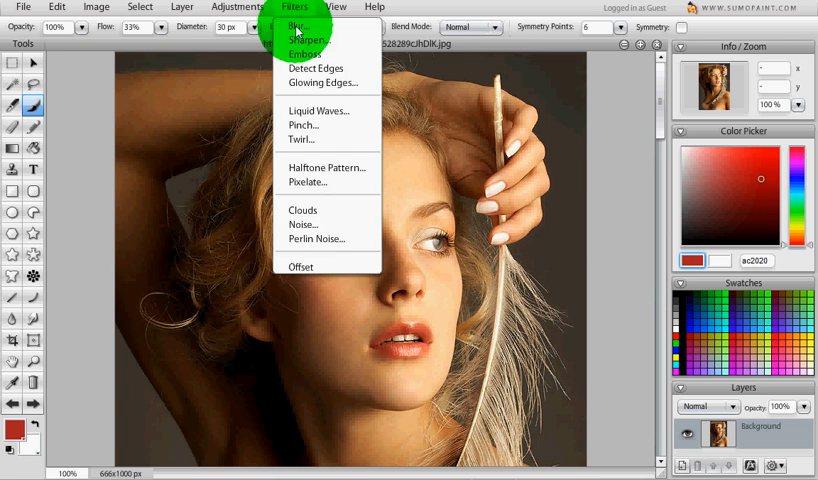
click(292, 24)
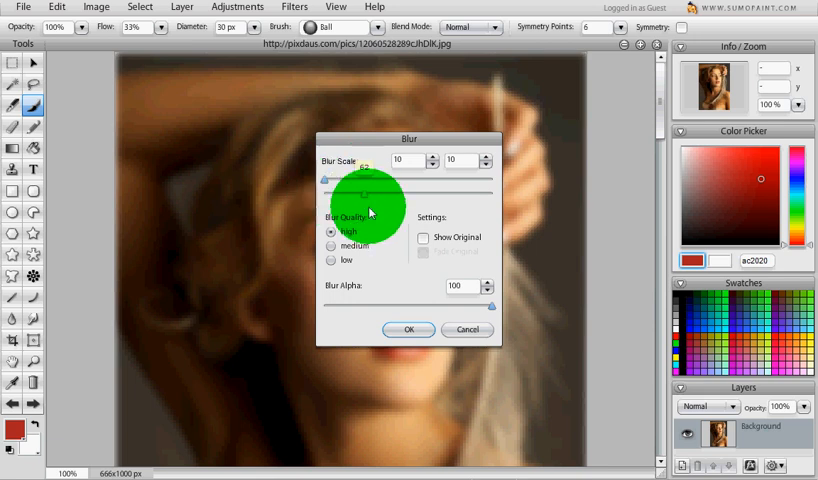
click(408, 328)
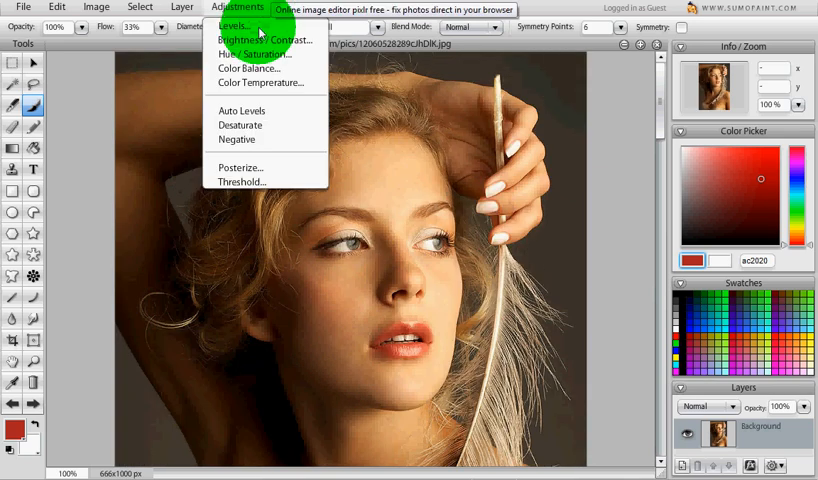
Step: Apply a Levels adjustment that lightens the portrait's tones
click(232, 24)
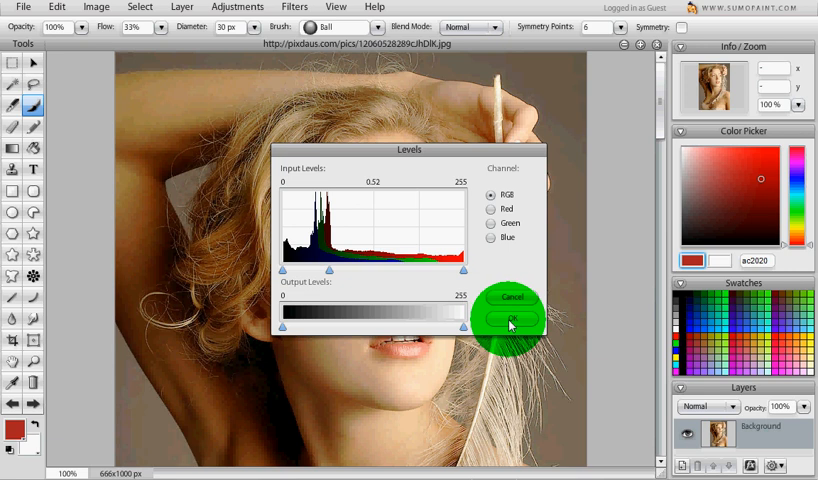
click(508, 322)
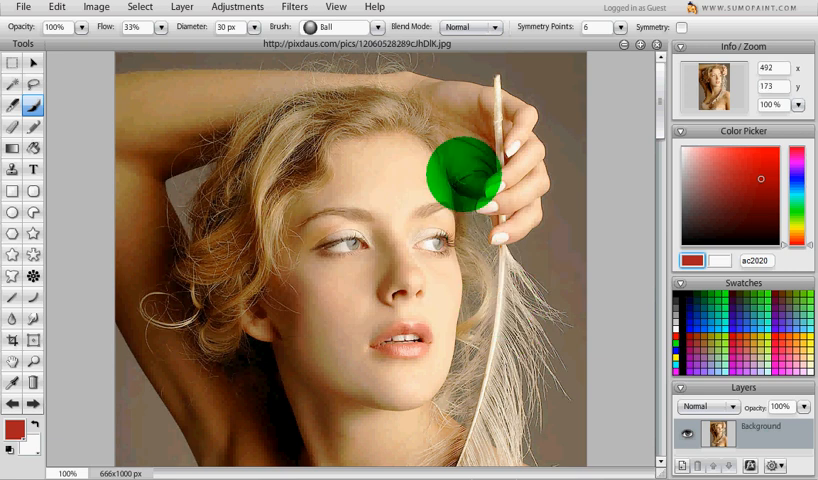